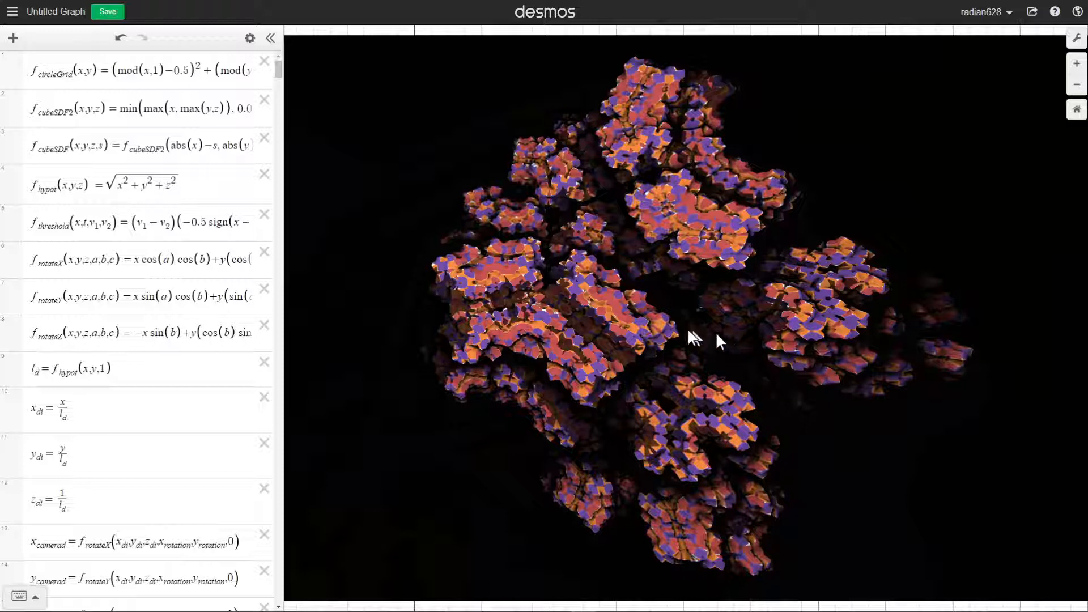
mouse_move(670, 317)
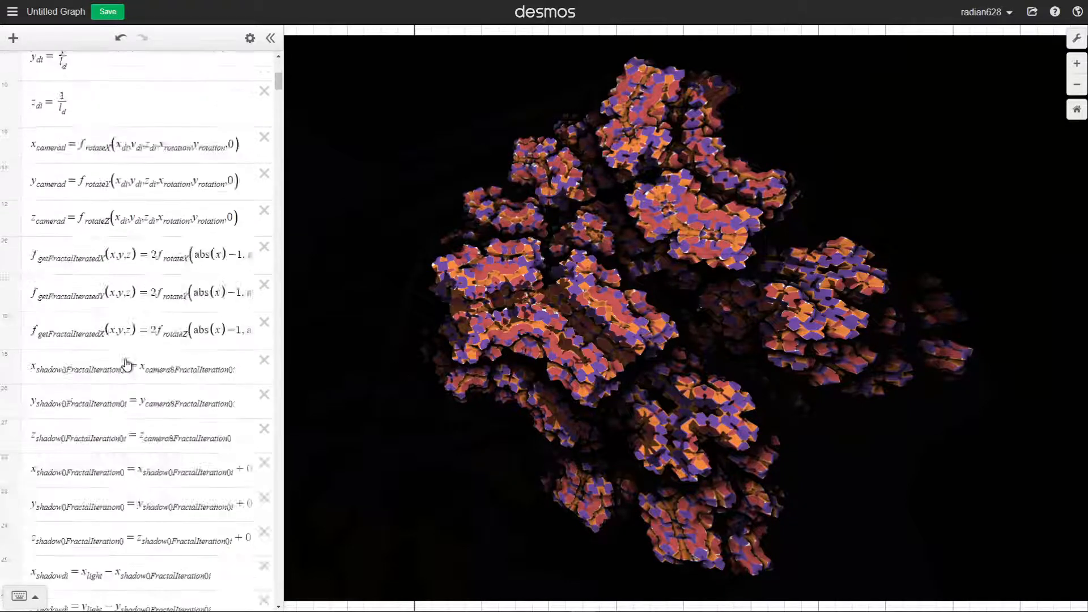
scroll(down, 3)
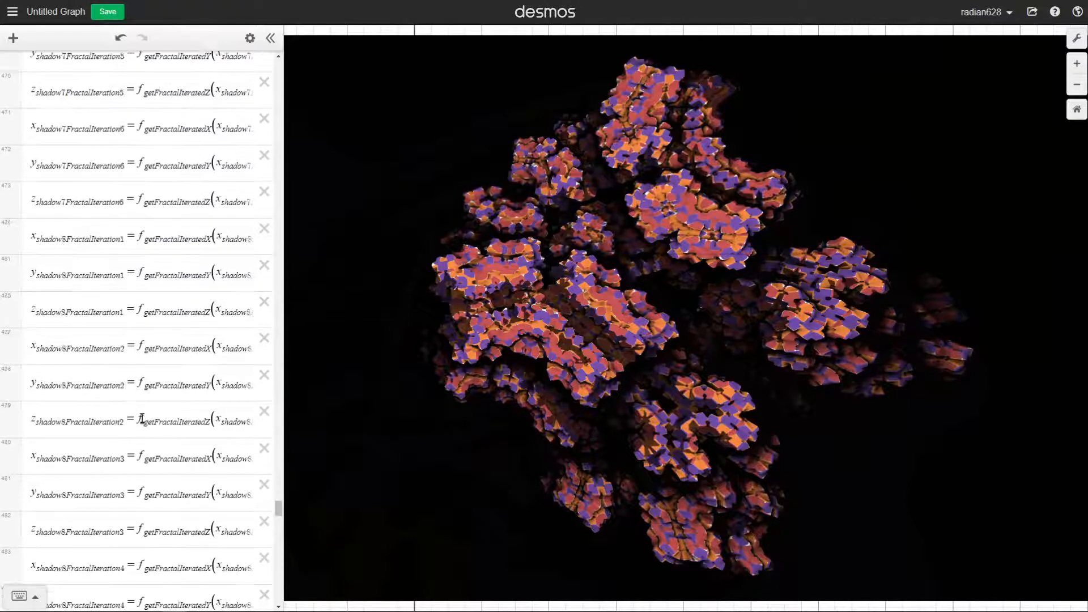
scroll(down, 3)
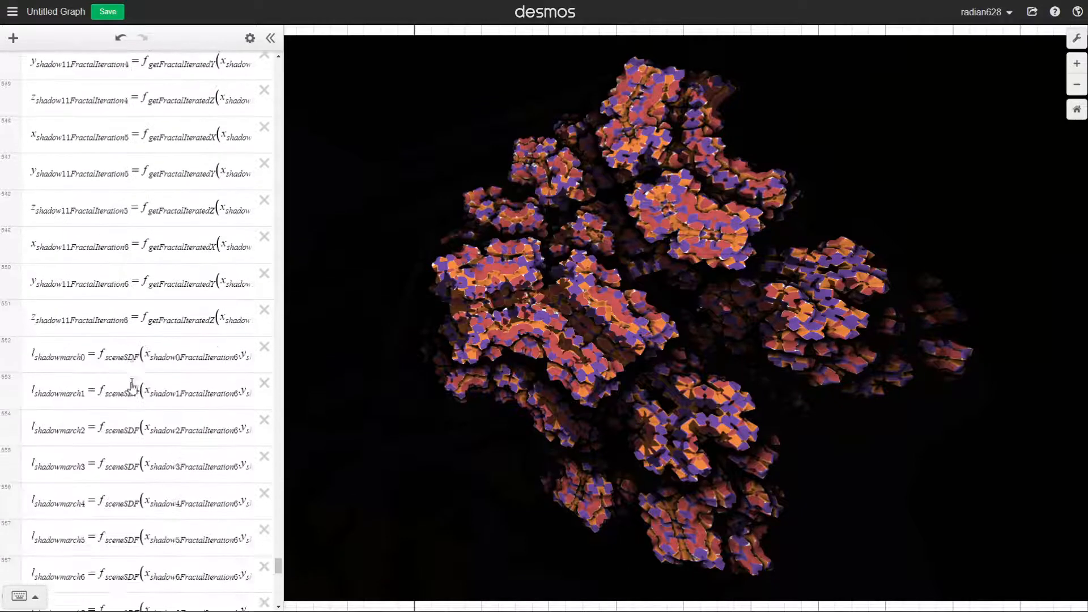
scroll(down, 3)
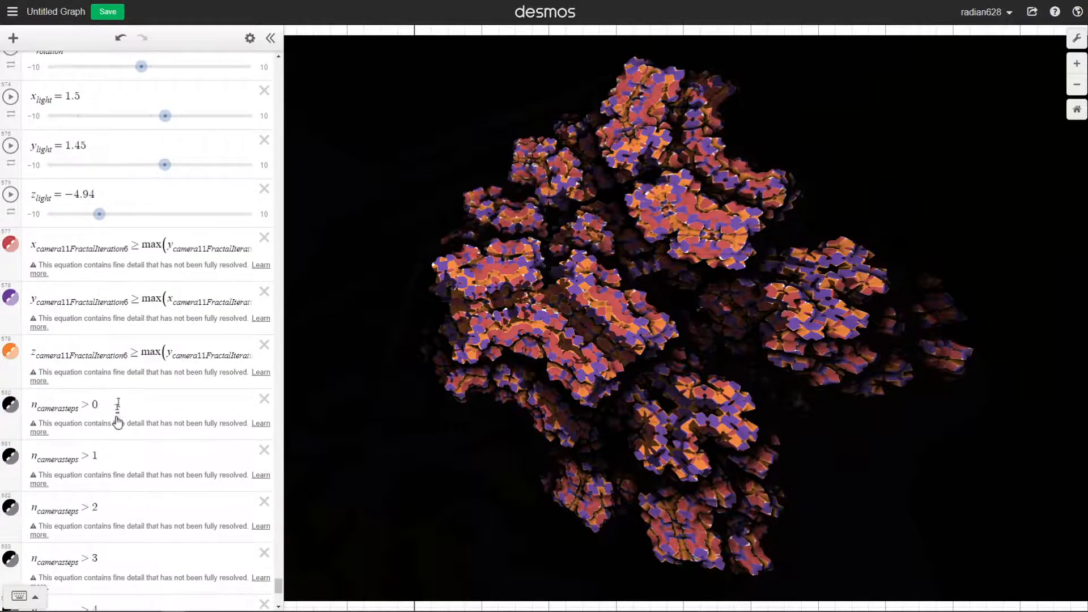
scroll(down, 3)
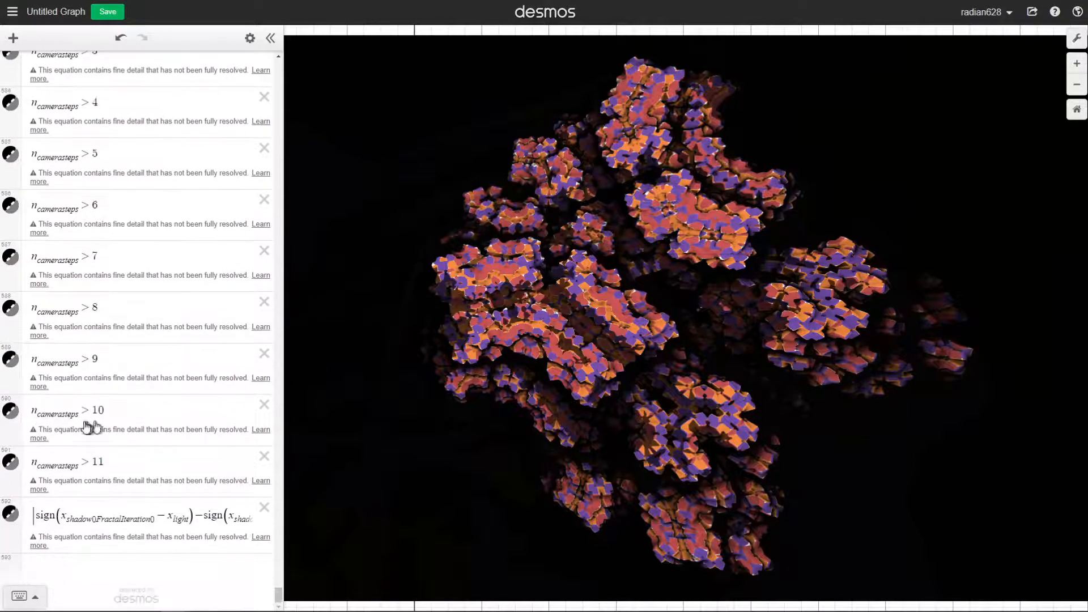